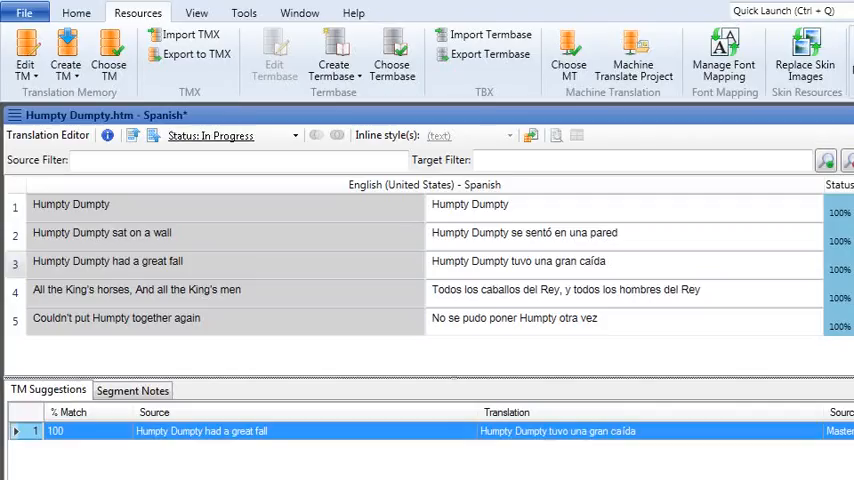
mouse_move(90, 50)
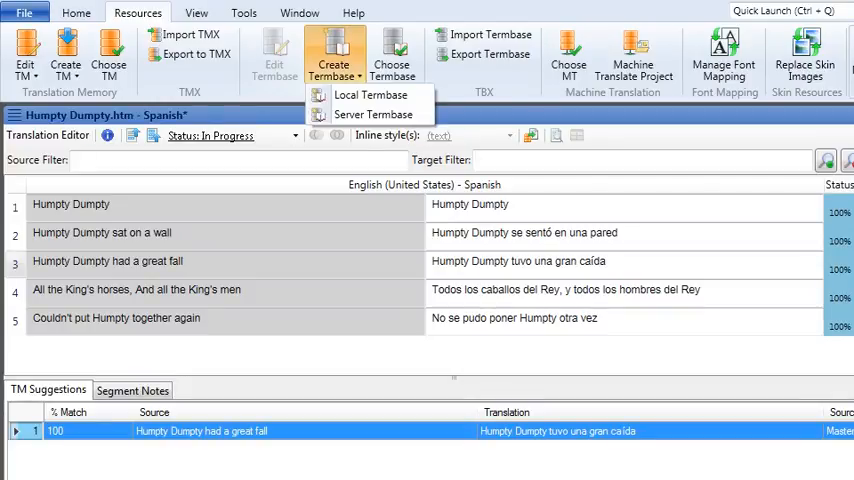
Show the Create Termbase options offering a local or server term base
click(372, 94)
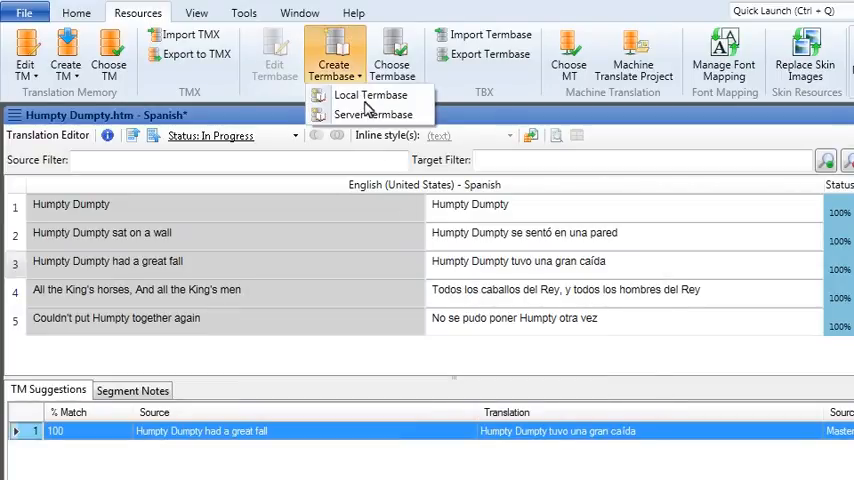
Create a server term base database named LingoServerTermbase with Windows Integrated Security
click(372, 114)
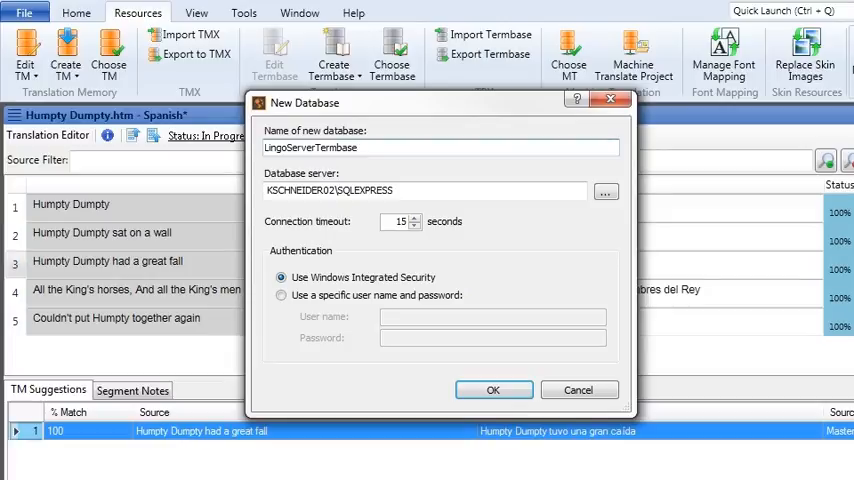
mouse_move(464, 272)
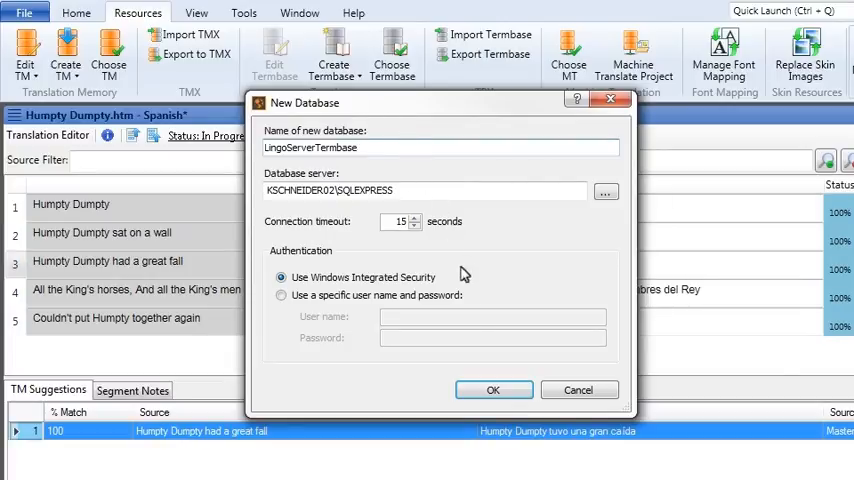
click(578, 388)
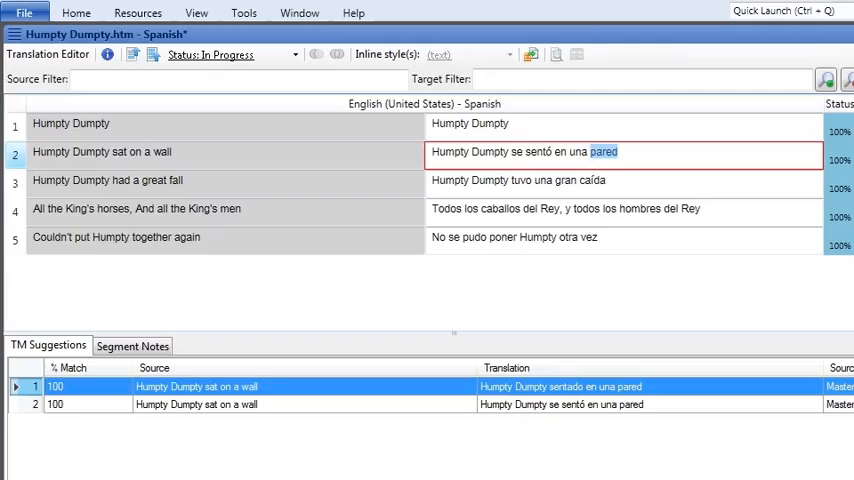
mouse_move(576, 206)
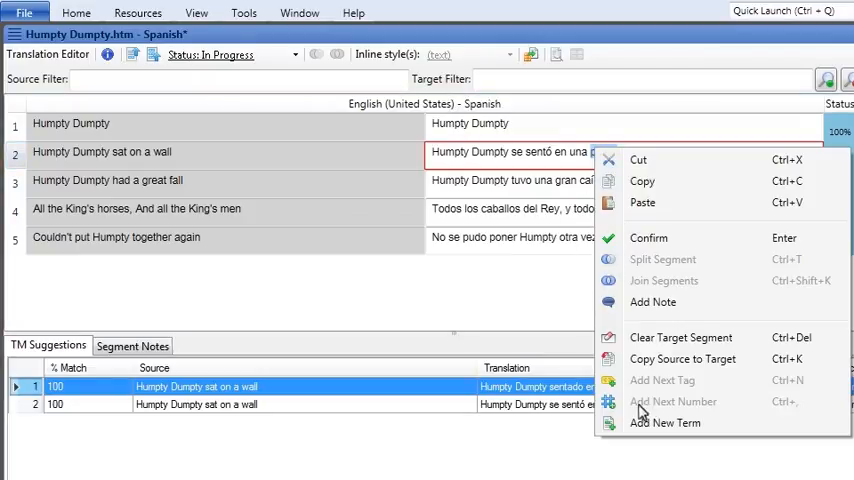
Add the term pair wall / pared from the second segment via Add New Term
click(664, 422)
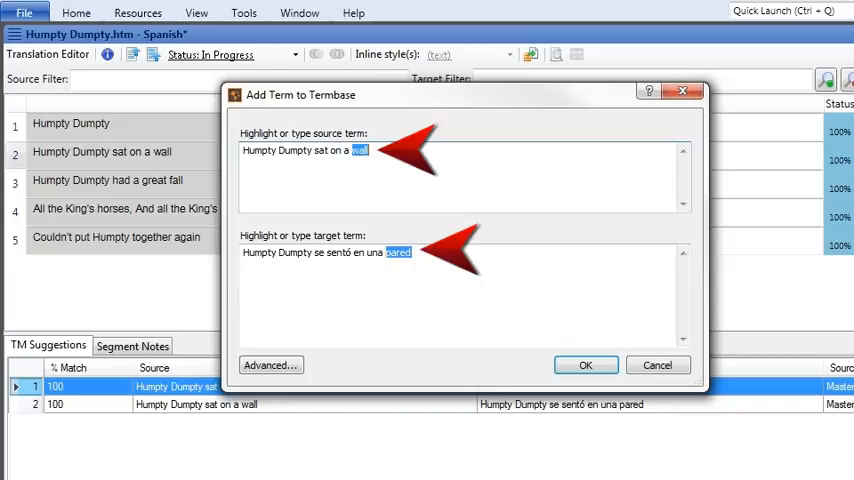
click(270, 364)
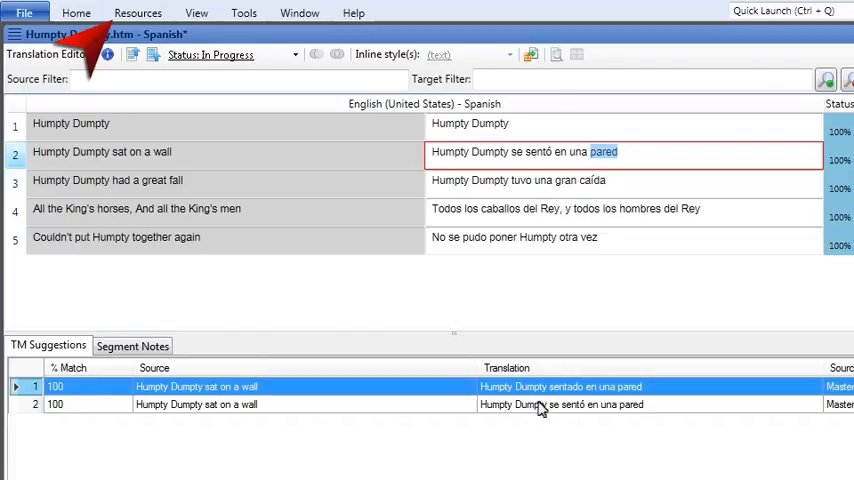
Edit the LingoLocal1 term base and add English horses with Spanish caballos
click(136, 12)
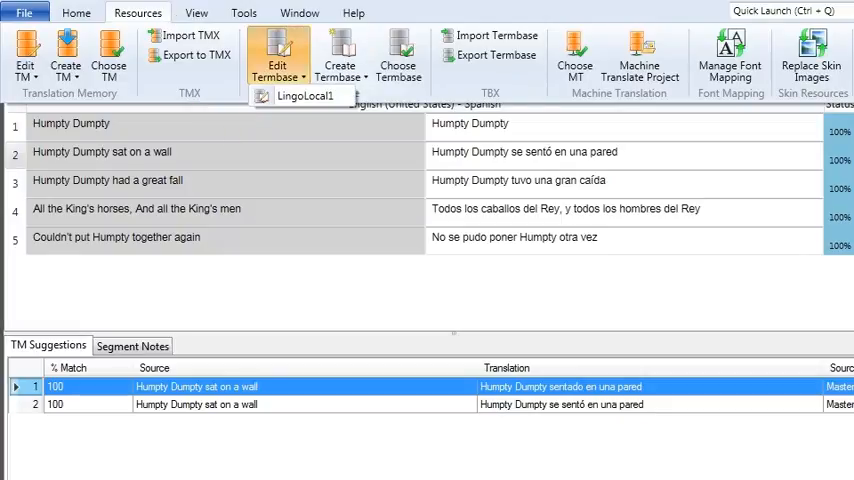
click(304, 96)
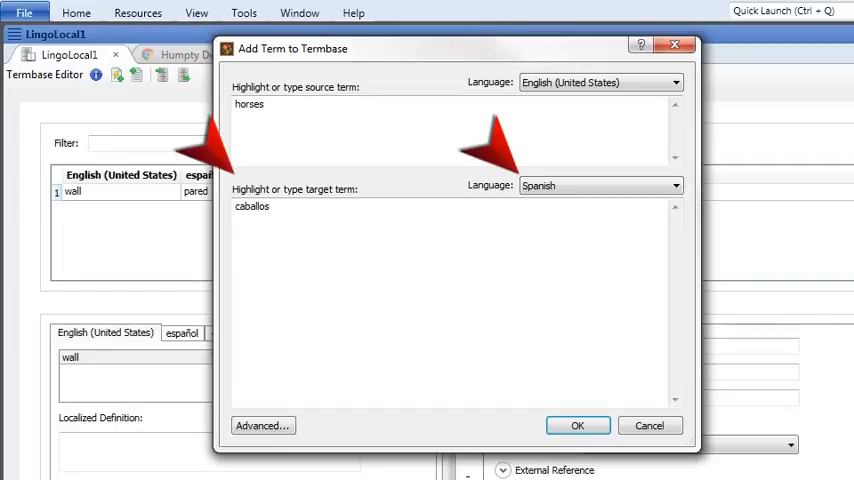
mouse_move(552, 376)
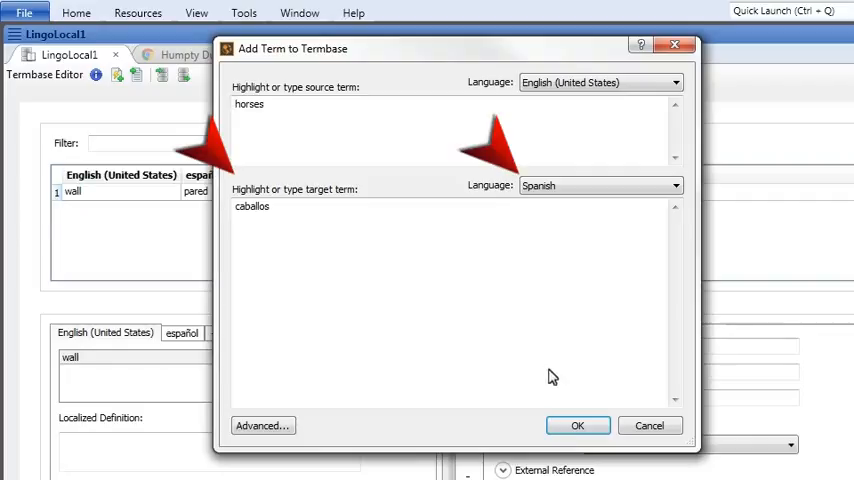
click(576, 424)
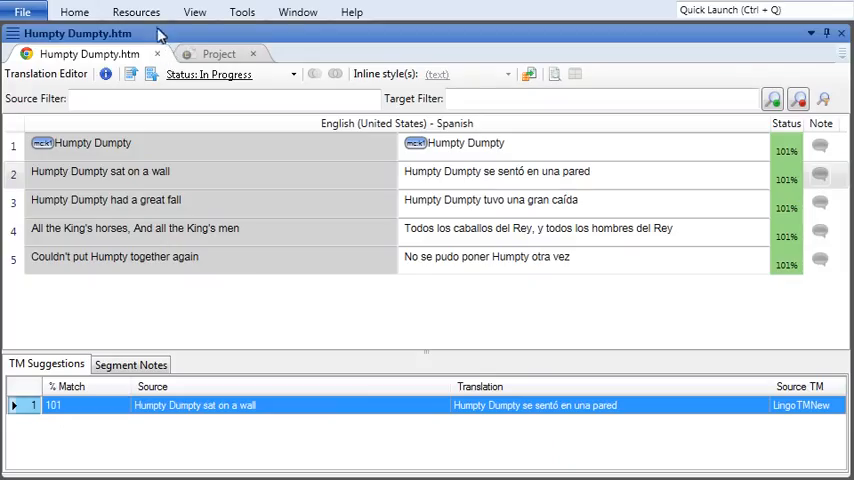
Import the EXCEL_GLOSSARY xlsx file into LingoLocal1, reaching the column-mapping stage
click(136, 12)
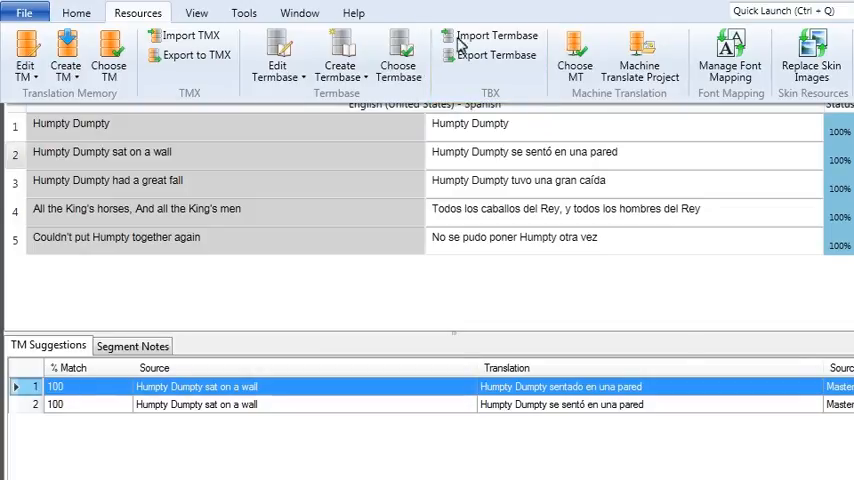
click(494, 36)
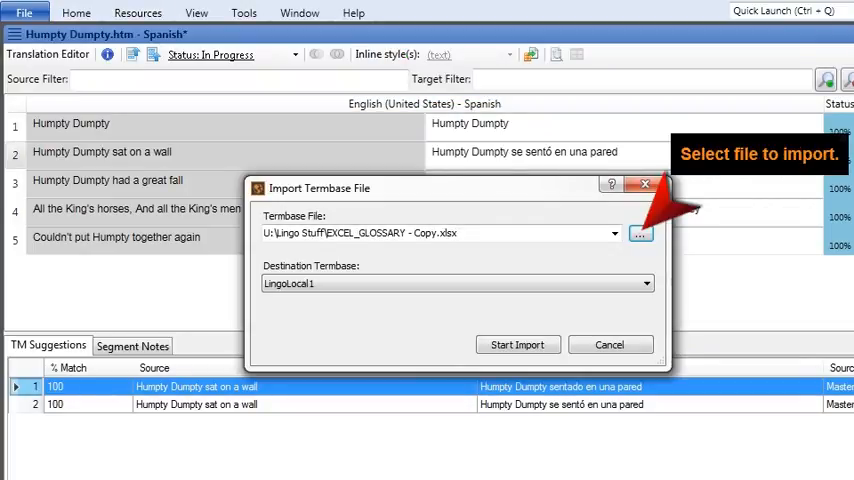
mouse_move(504, 306)
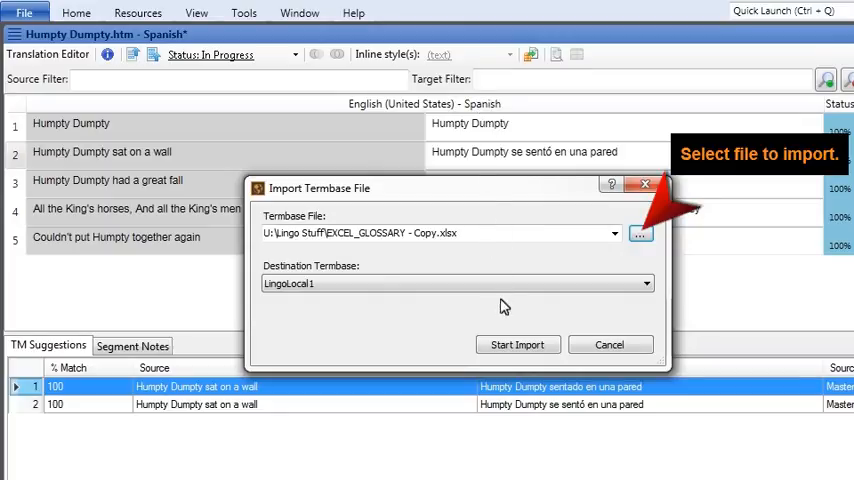
click(516, 344)
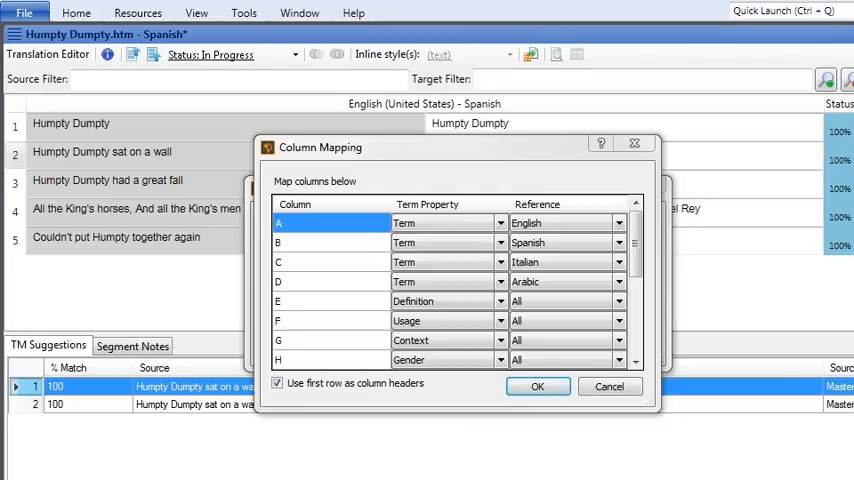